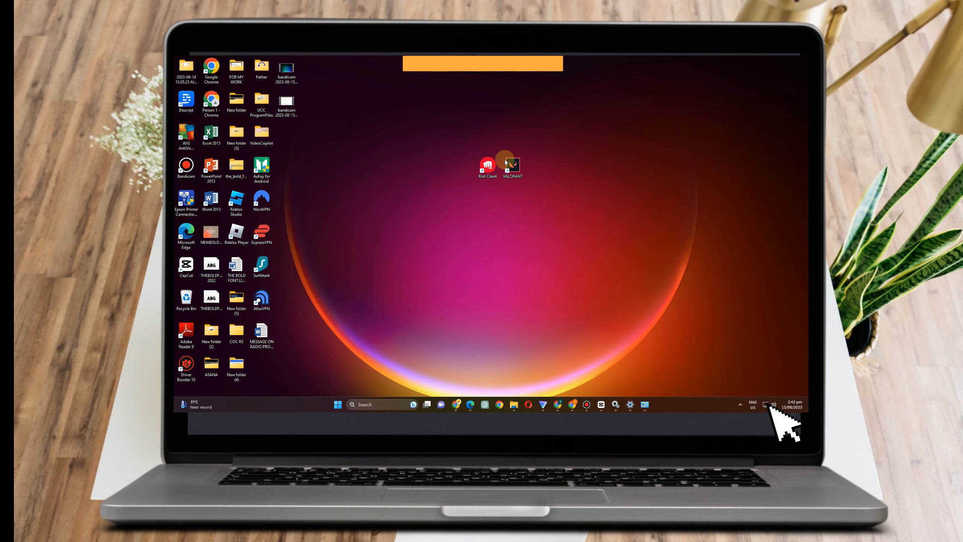
mouse_move(728, 364)
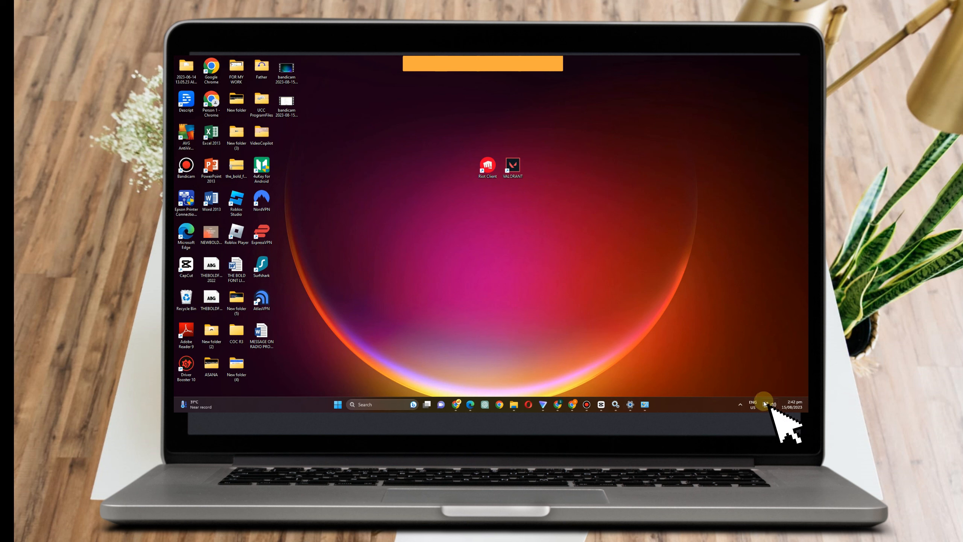
- Scroll down the Processes list and bring up the actions for an Intel graphics driver process
left_click(740, 404)
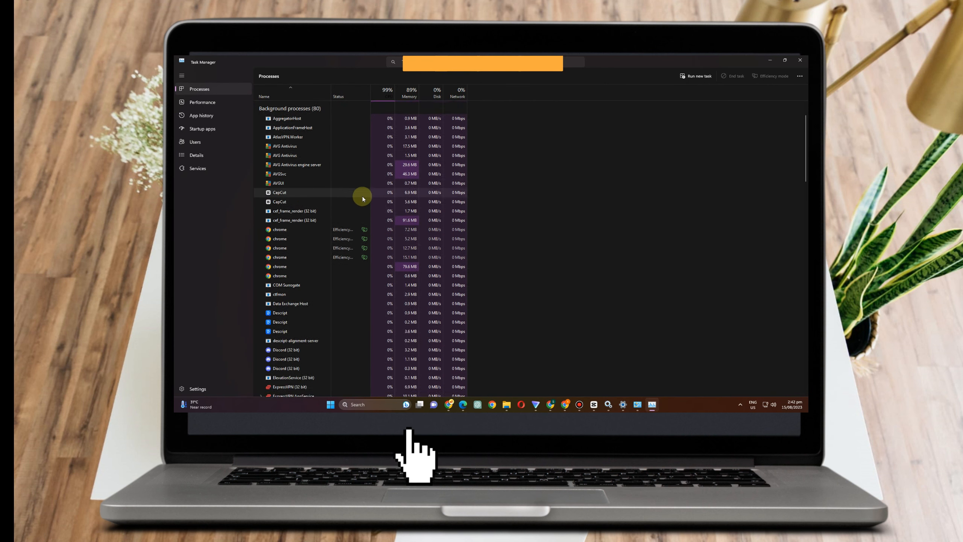
scroll("down", 3)
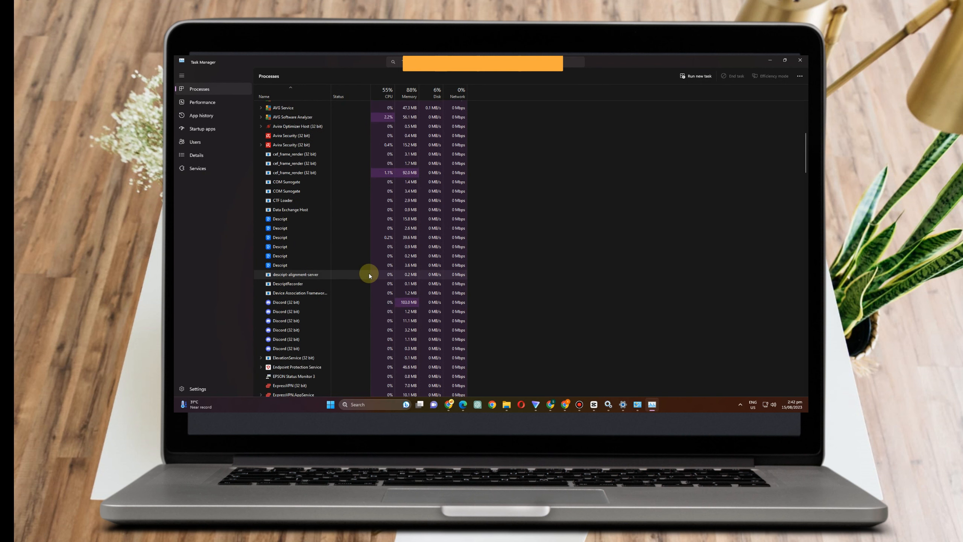
scroll("down", 3)
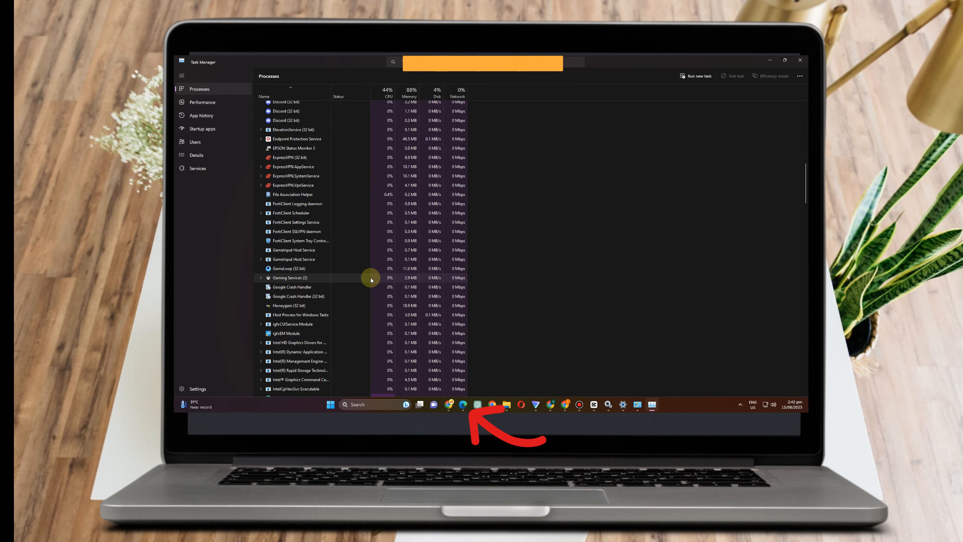
scroll("down", 3)
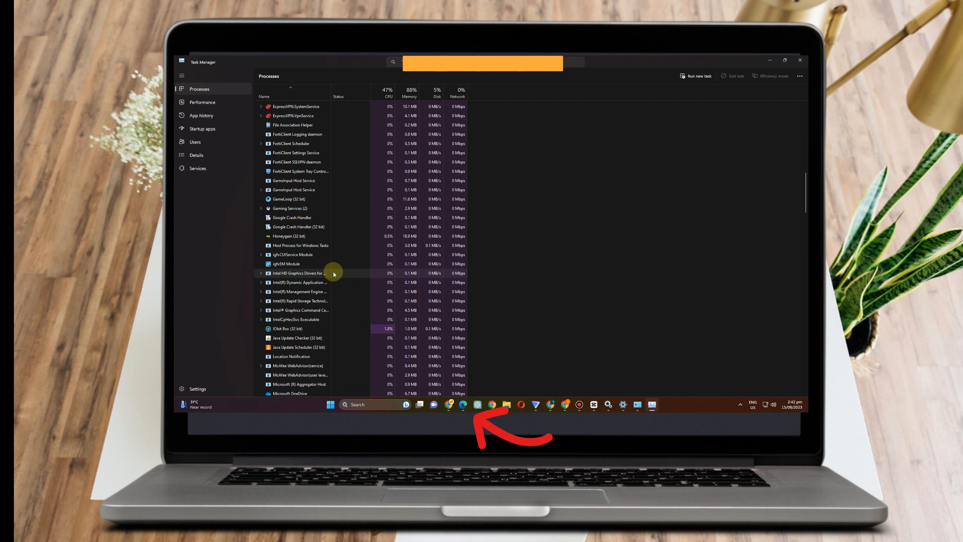
right_click(298, 273)
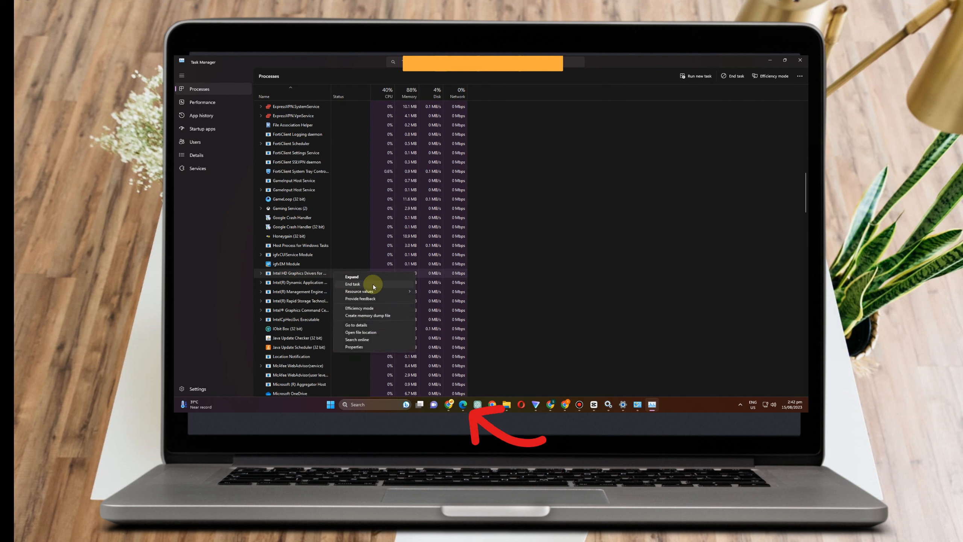
mouse_move(481, 253)
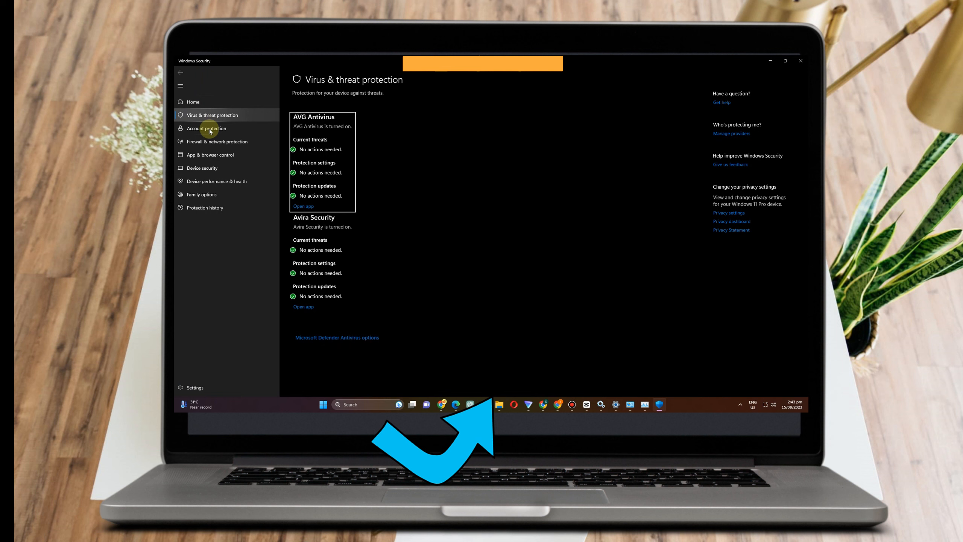
- From Firewall & network protection, reach the allowed-apps list and start adding another app
left_click(217, 141)
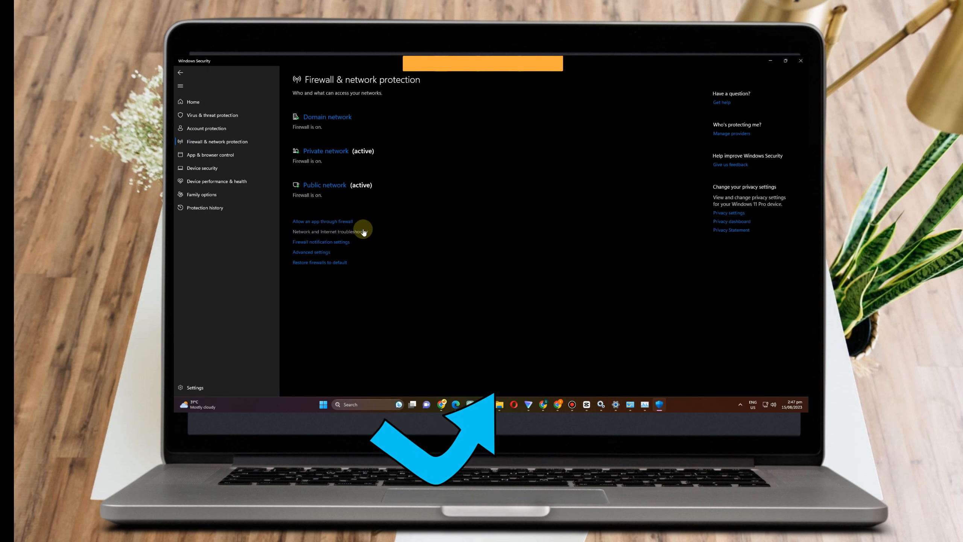
left_click(322, 221)
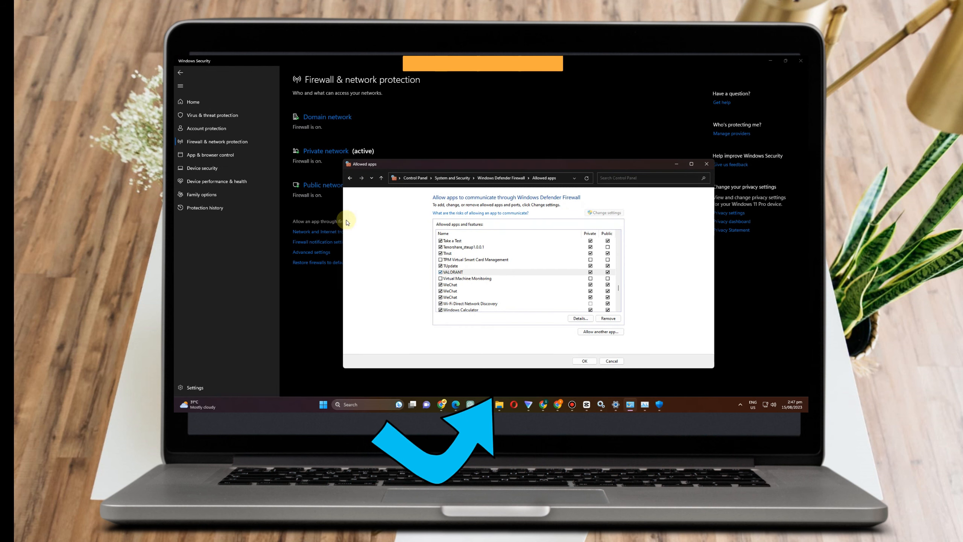
left_click(691, 163)
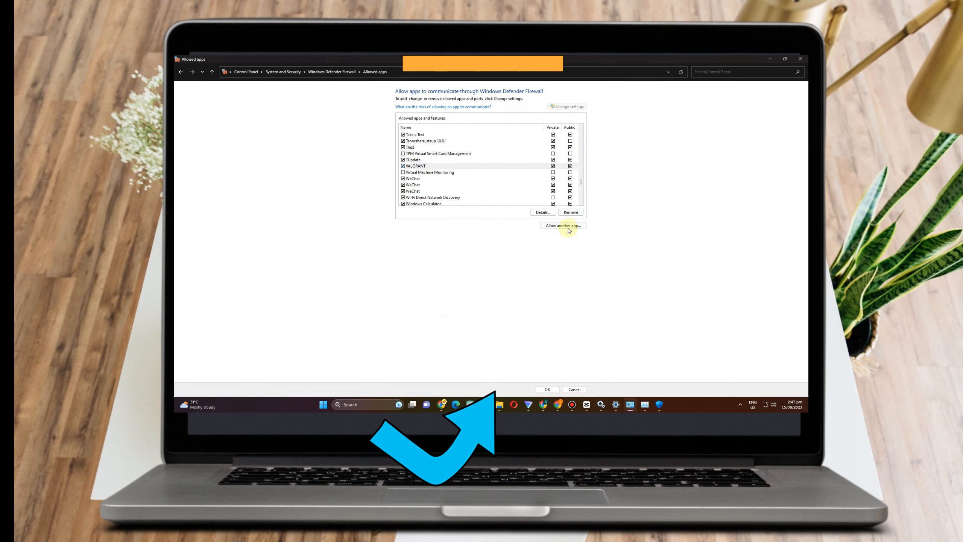
left_click(562, 226)
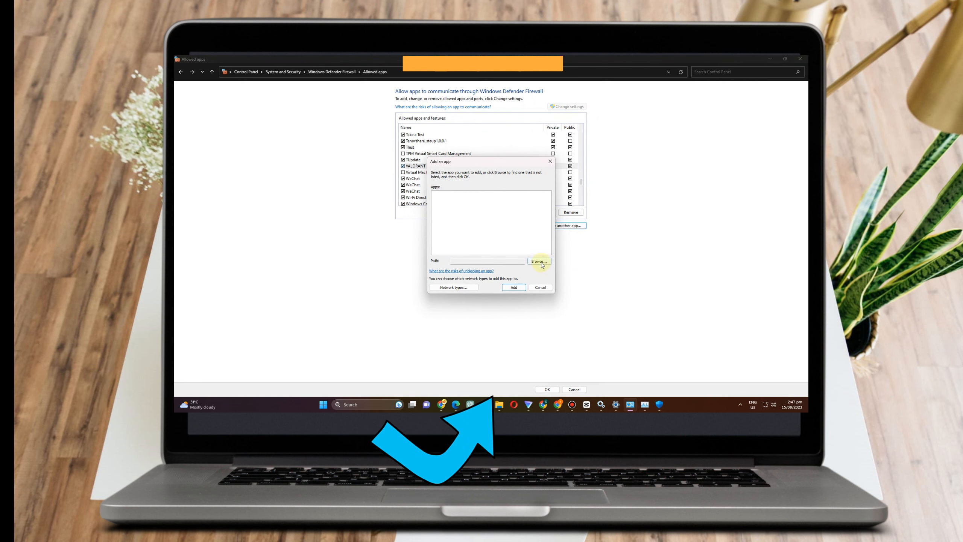
- Browse to C:\Riot Games\VALORANT\live\ShooterGame\Binaries\Win64 and choose VALORANT-Win64-Shipping
left_click(539, 260)
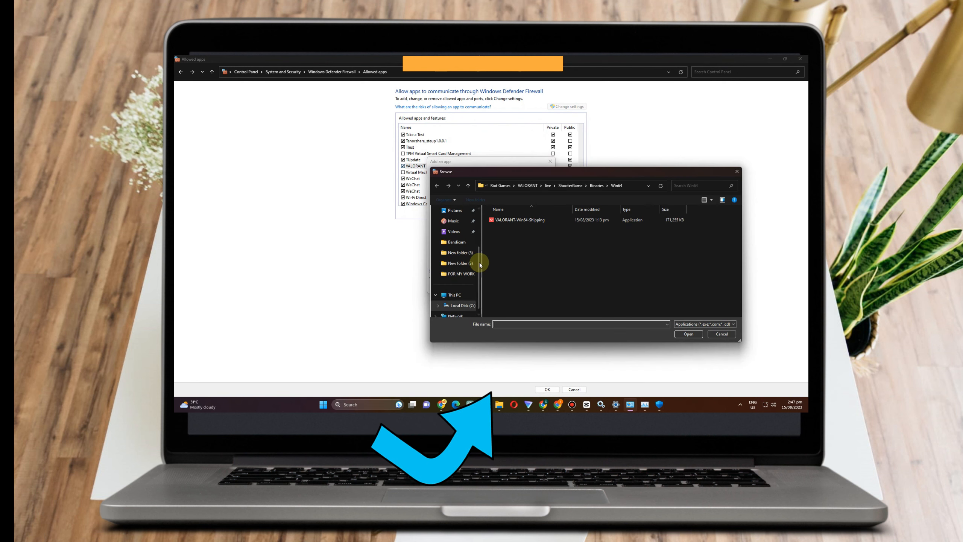
left_click(457, 305)
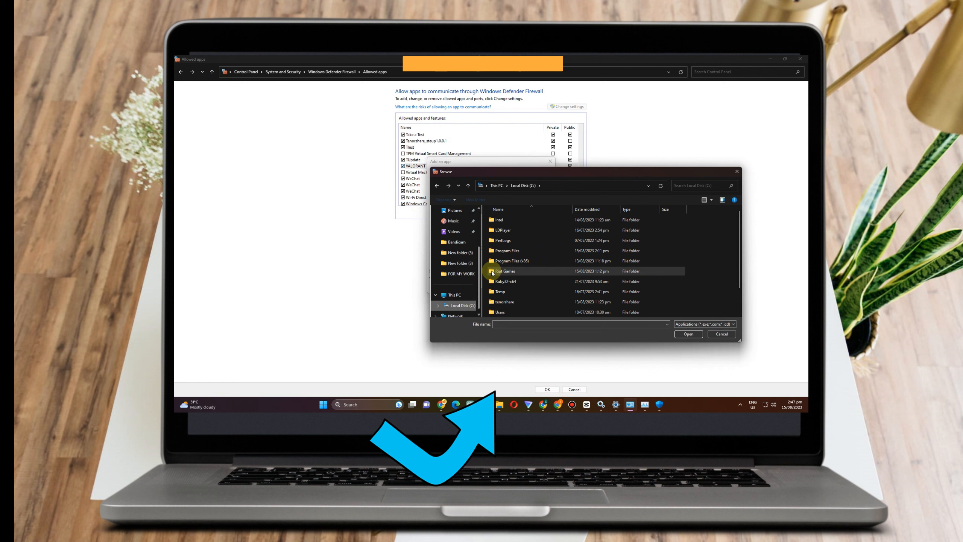
double_click(505, 271)
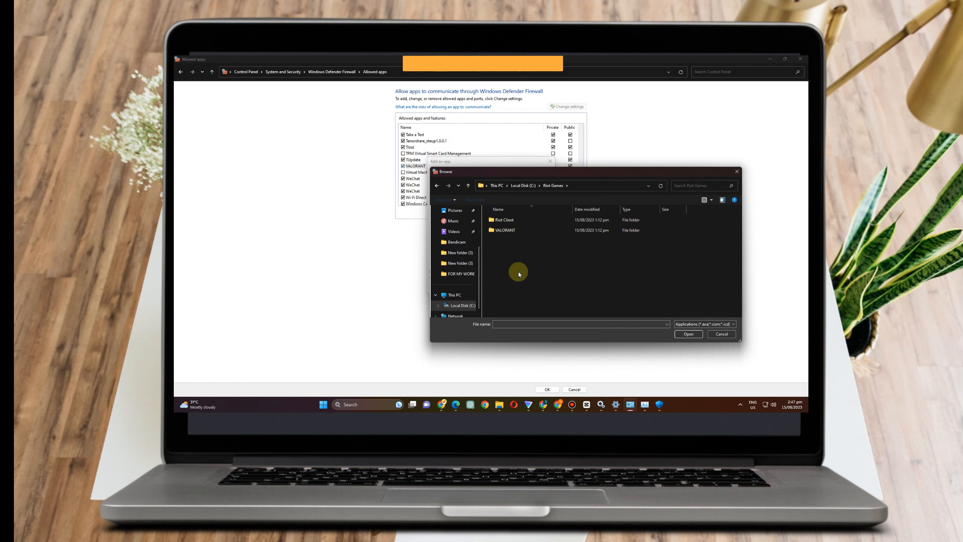
double_click(504, 230)
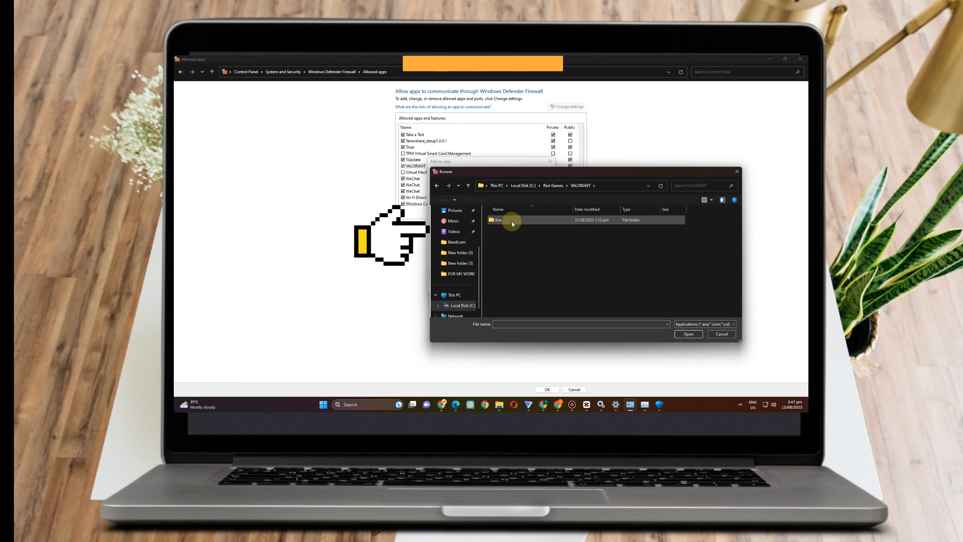
double_click(499, 220)
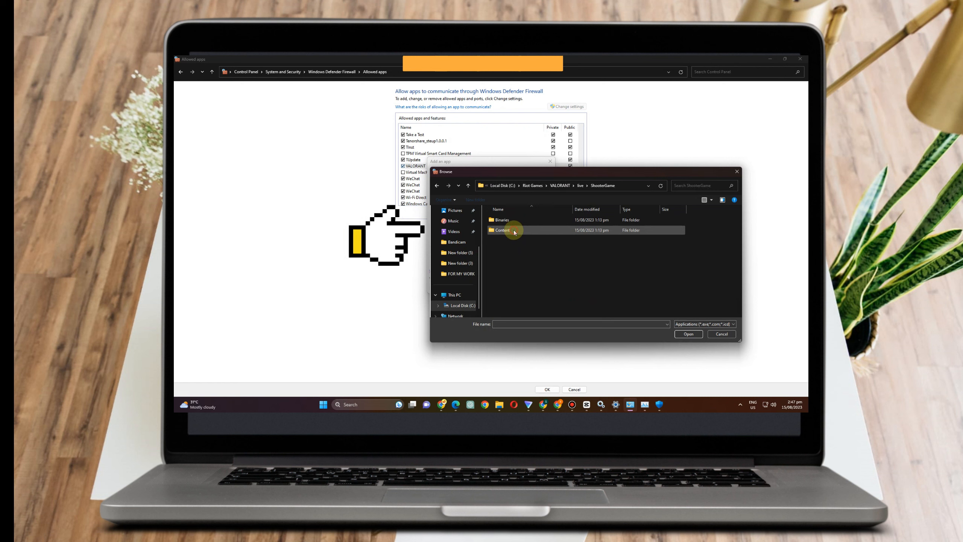
double_click(501, 219)
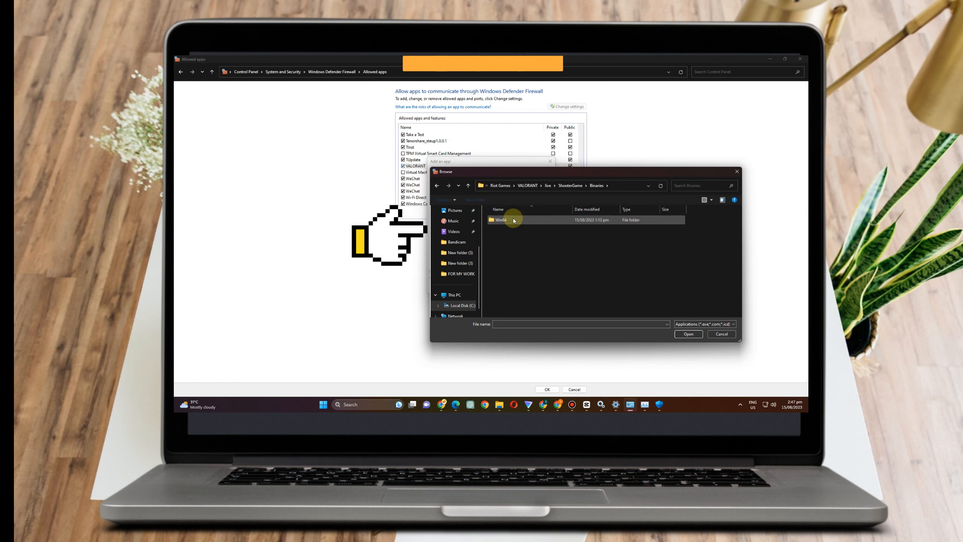
double_click(513, 220)
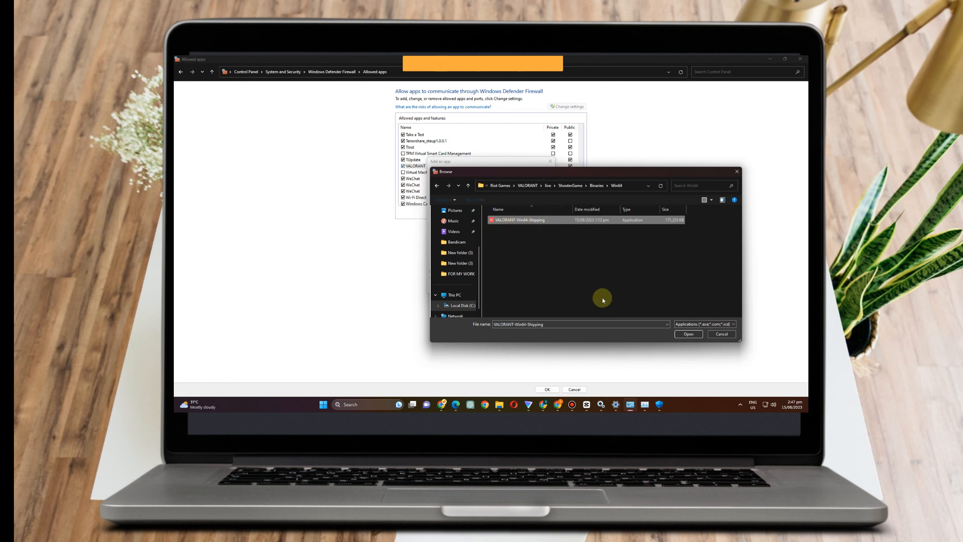
left_click(687, 334)
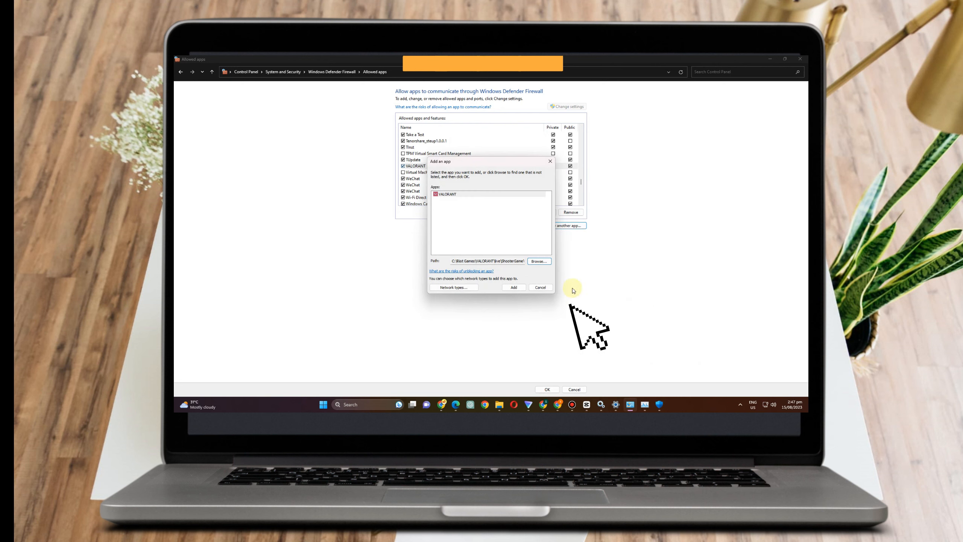
- Add VALORANT and acknowledge the 'already in the list of exceptions' message
left_click(514, 286)
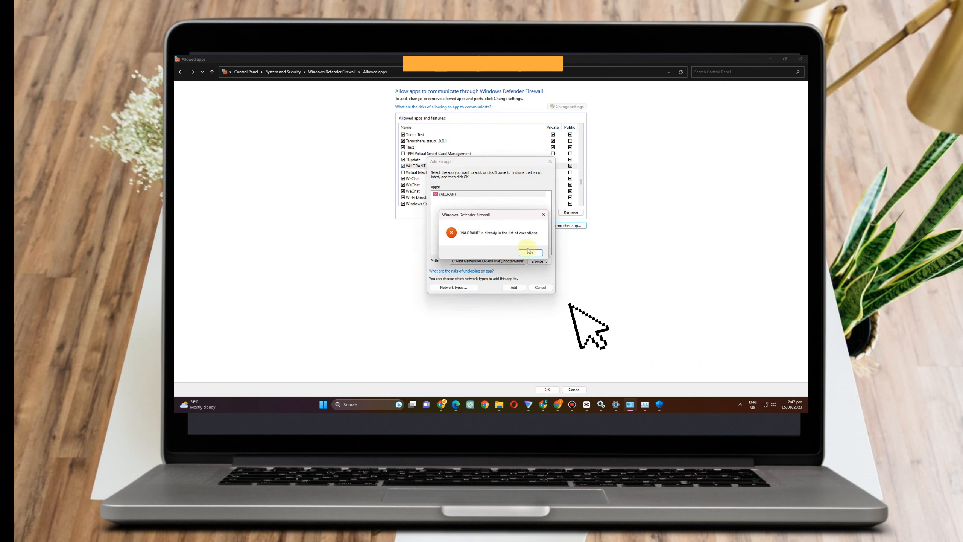
left_click(529, 251)
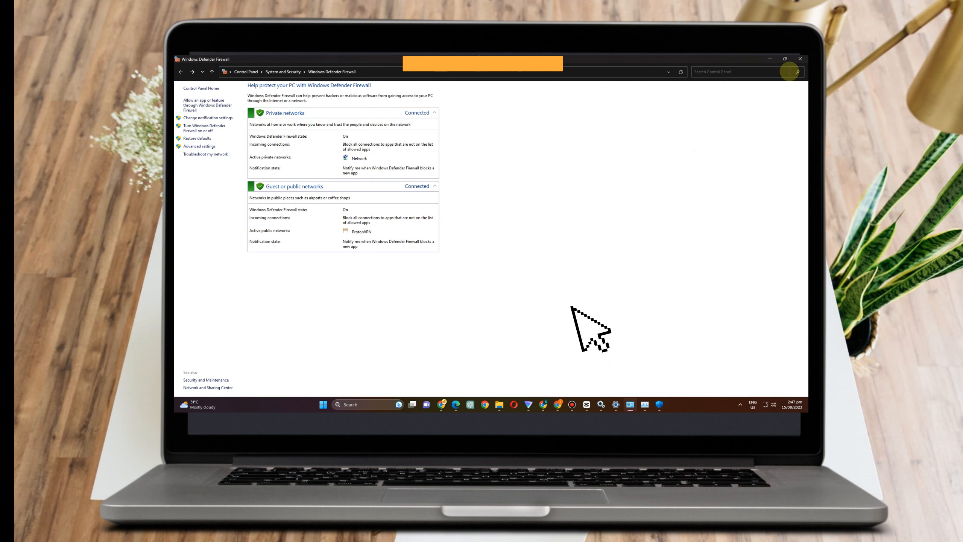
mouse_move(770, 59)
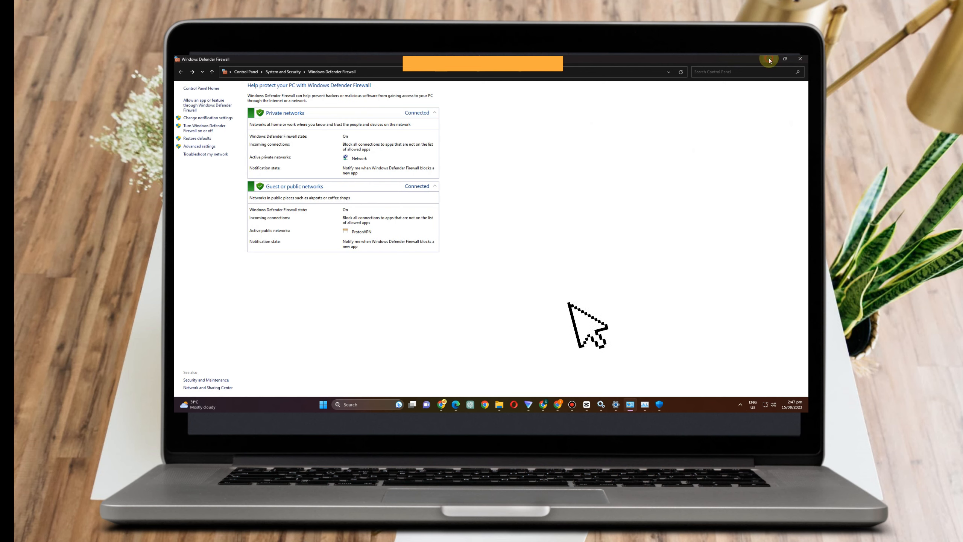